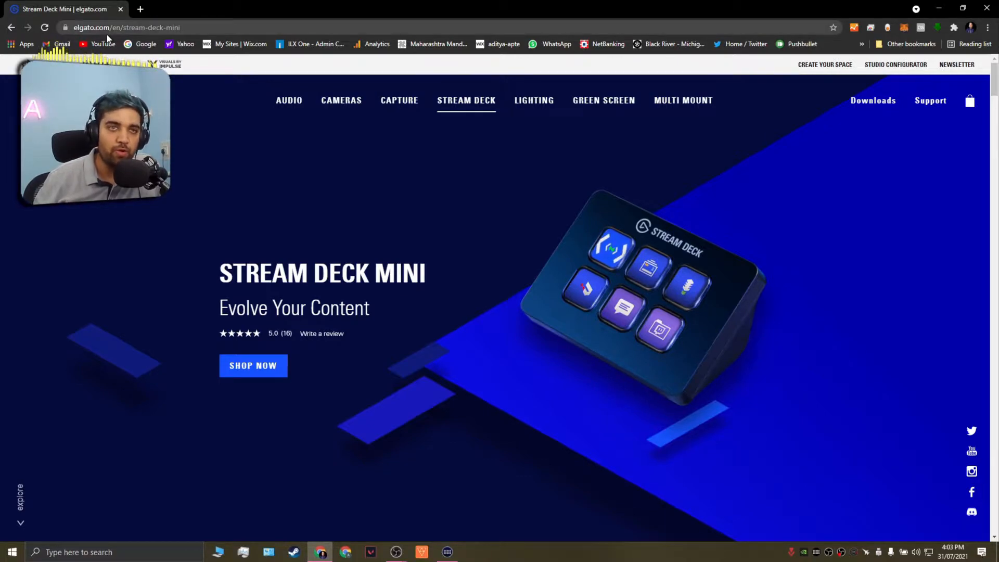
{"action": "mouse_move", "coordinate": [873, 100]}
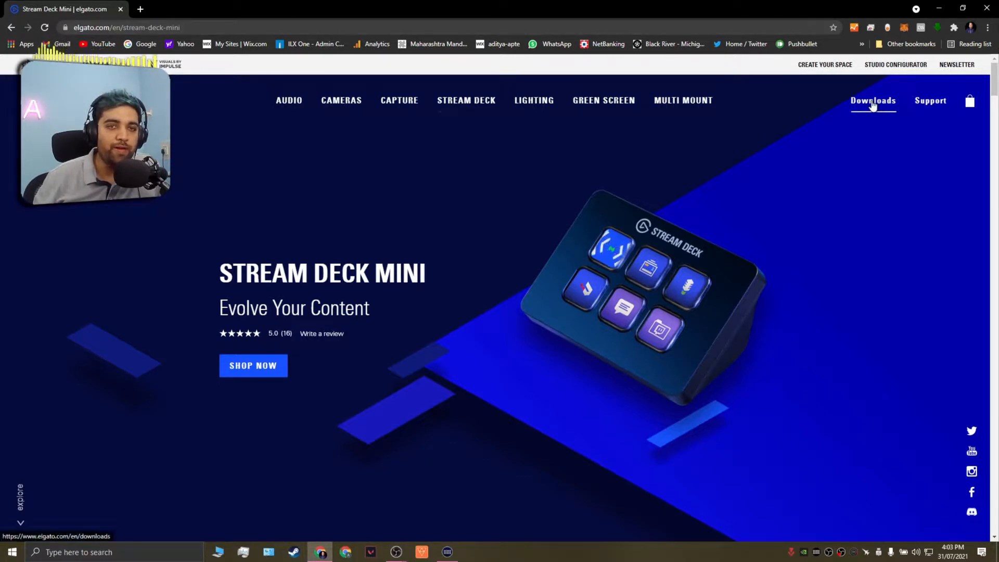
Filter Elgato downloads to Stream Deck Mini on Windows and reach the Stream Deck 5.0.1 software.
{"action": "left_click", "coordinate": [872, 100]}
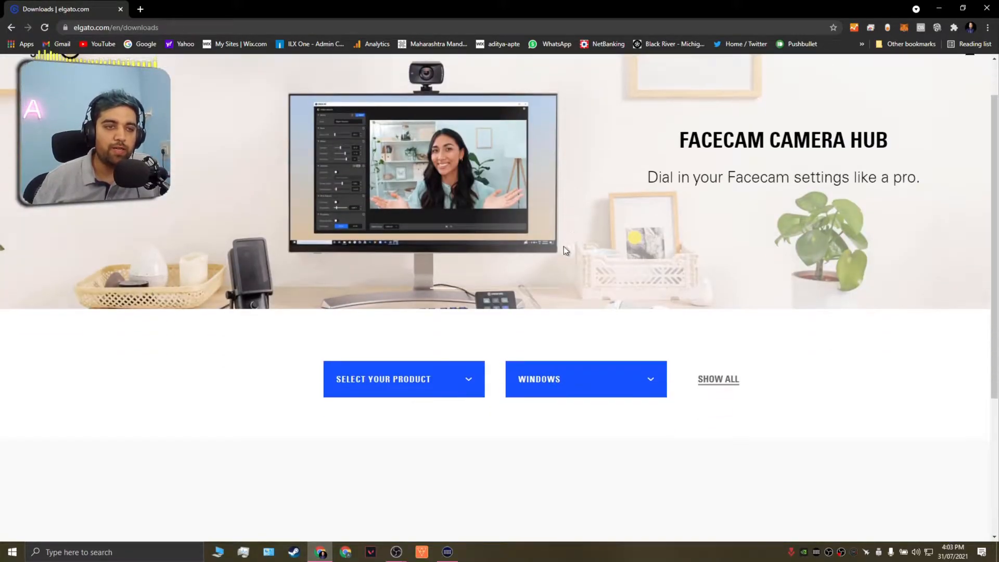
{"action": "left_click", "coordinate": [403, 379]}
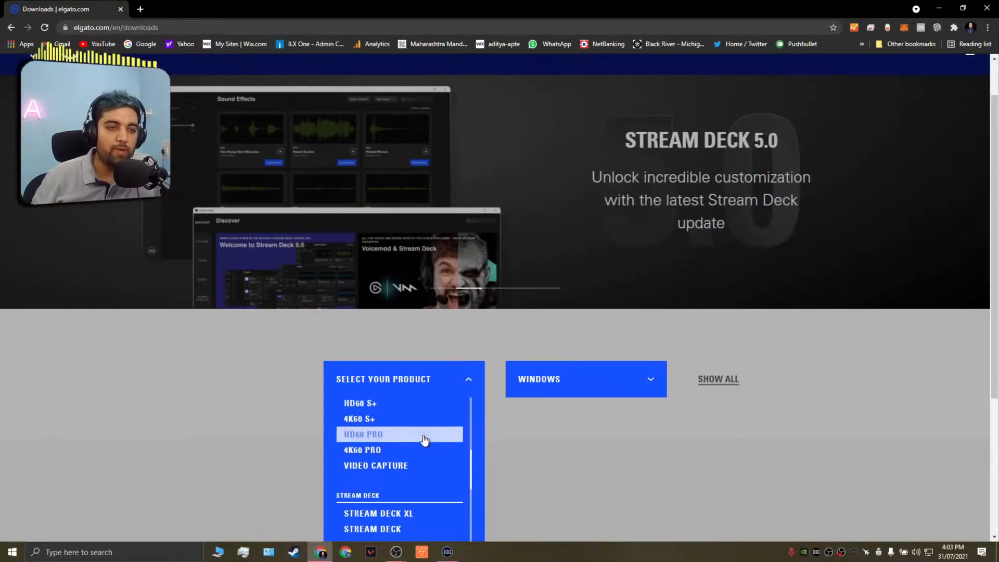
{"action": "scroll", "scroll_direction": "down", "scroll_amount": 3}
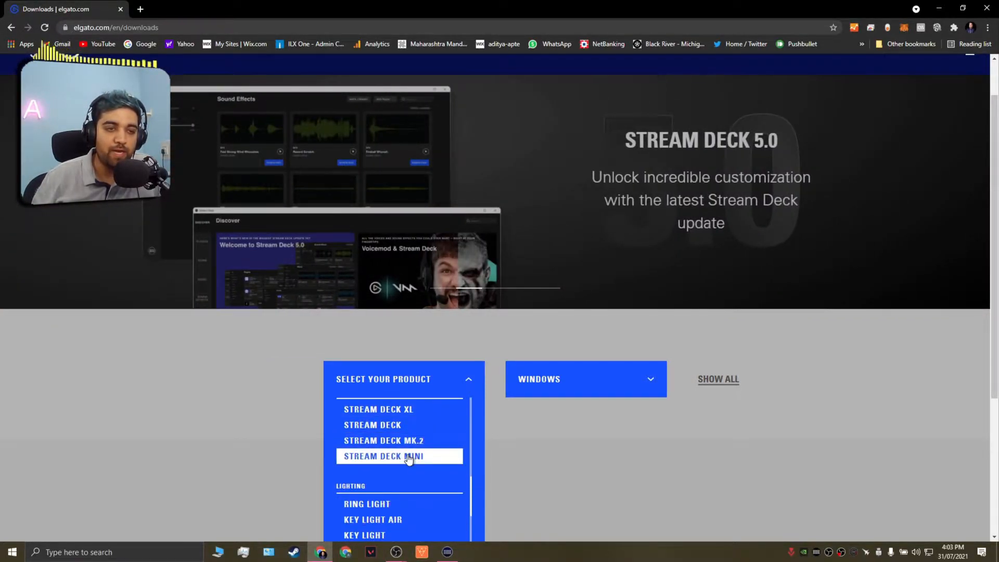
{"action": "left_click", "coordinate": [383, 456]}
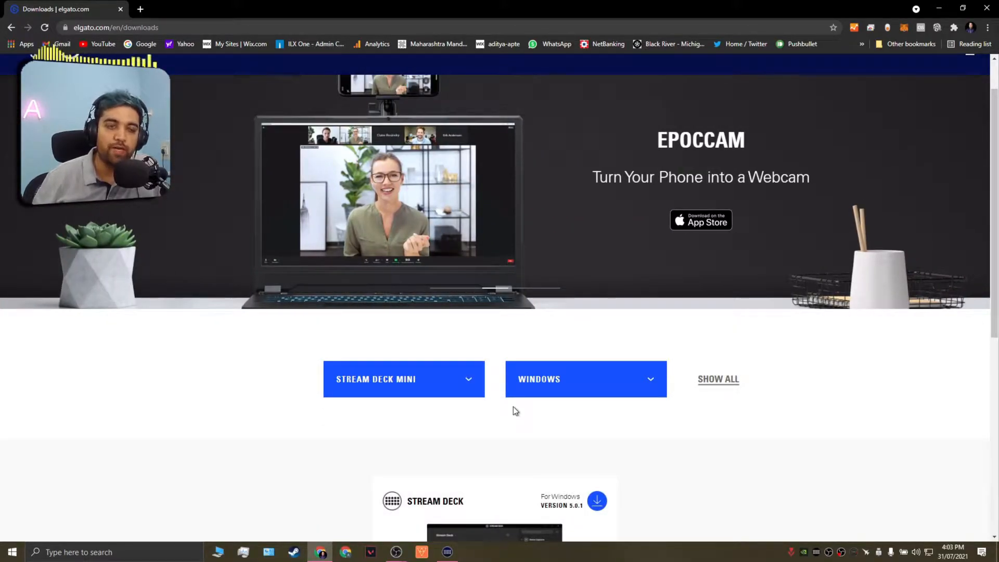
{"action": "scroll", "scroll_direction": "down", "scroll_amount": 3}
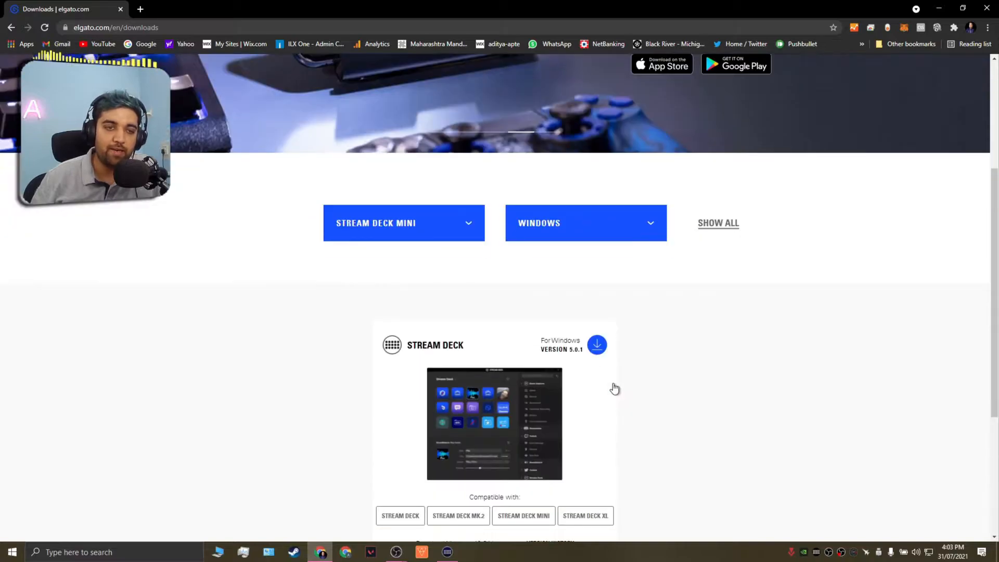
{"action": "scroll", "scroll_direction": "down", "scroll_amount": 3}
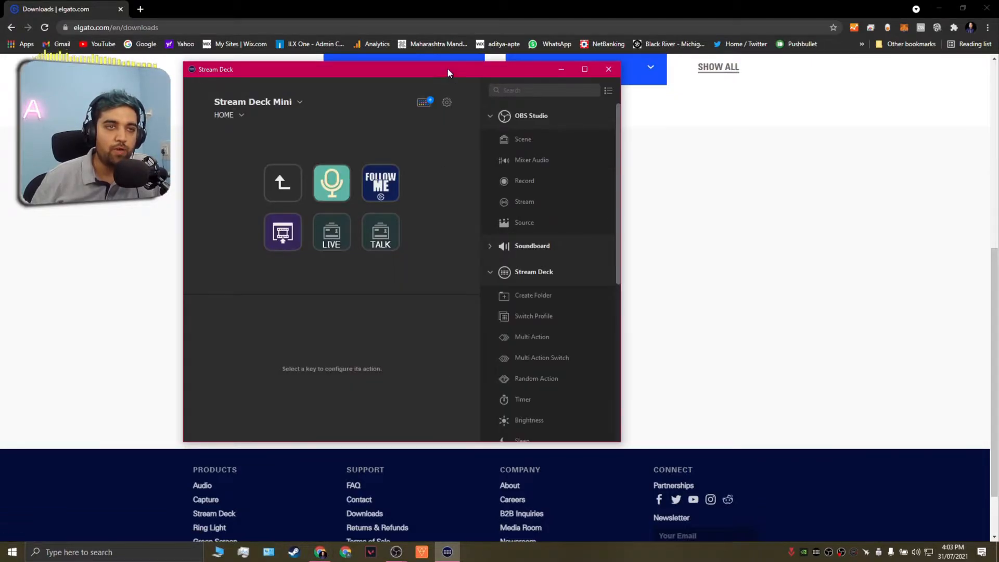
Reposition the Stream Deck window and switch the Mini to its games folder with Valorant and Dota.
{"action": "left_click_drag", "start_coordinate": [448, 72], "coordinate": [402, 70]}
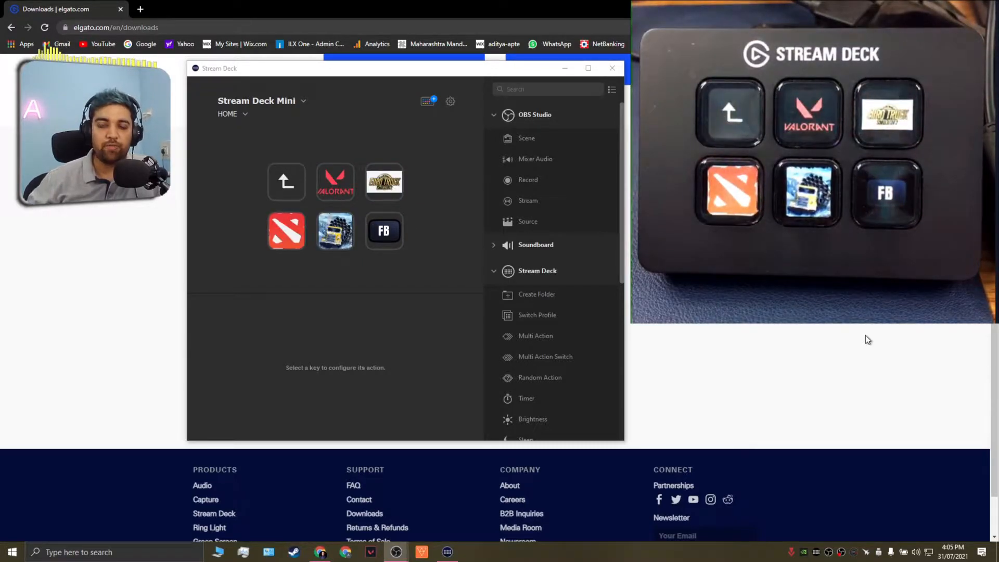
{"action": "mouse_move", "coordinate": [481, 222]}
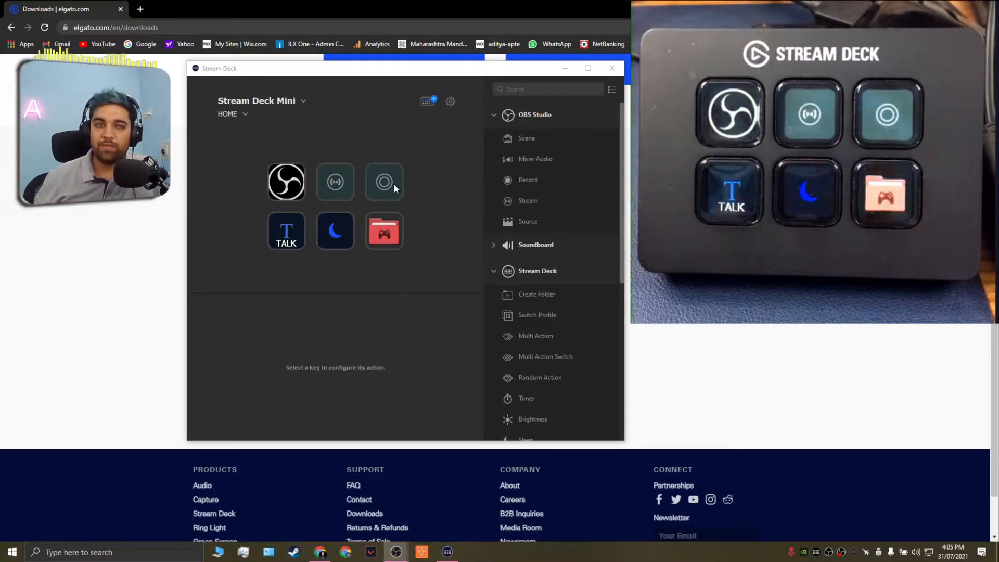
{"action": "left_click", "coordinate": [335, 182]}
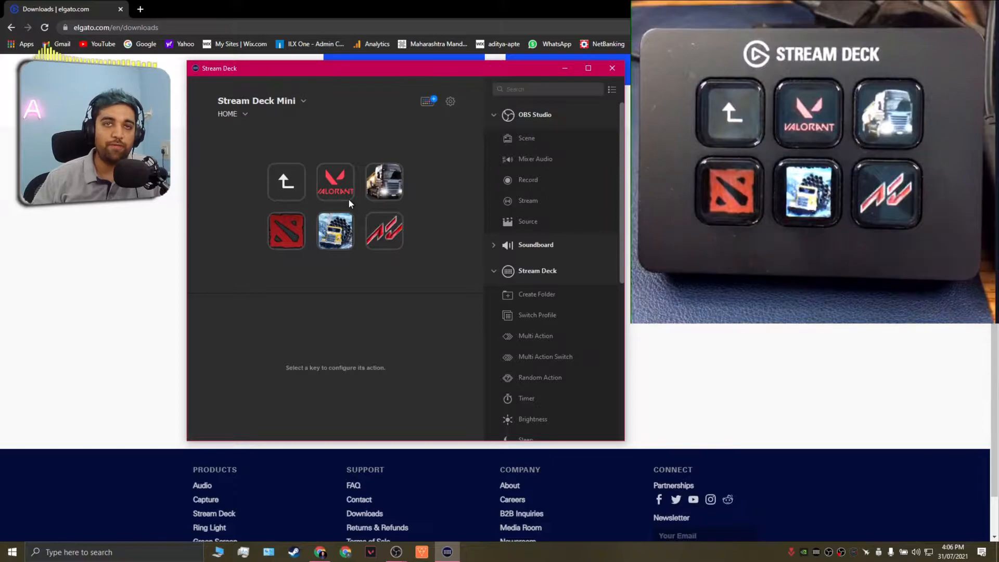
{"action": "mouse_move", "coordinate": [293, 196]}
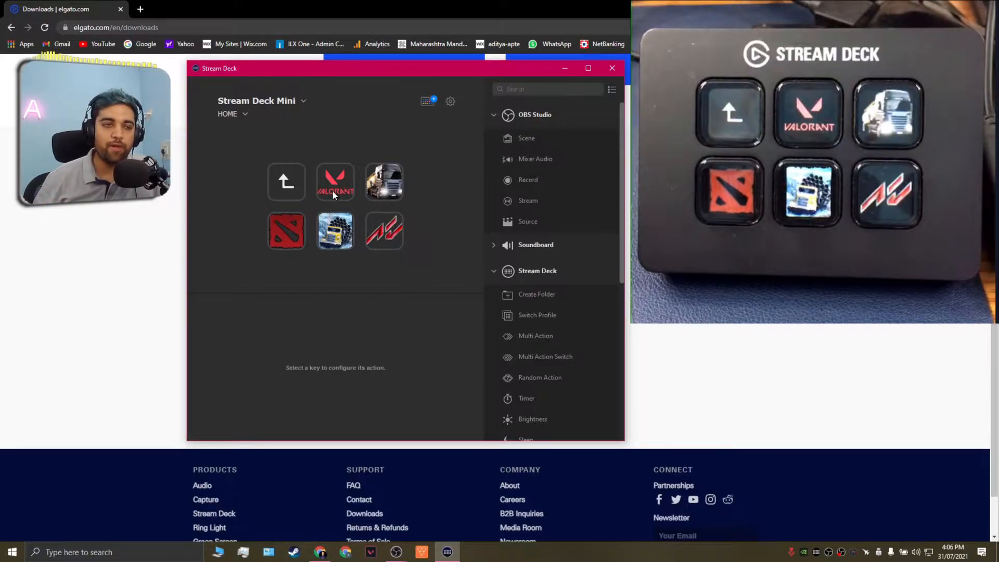
Select the OBS folder key and enter it to clear its keys.
{"action": "left_click", "coordinate": [286, 181]}
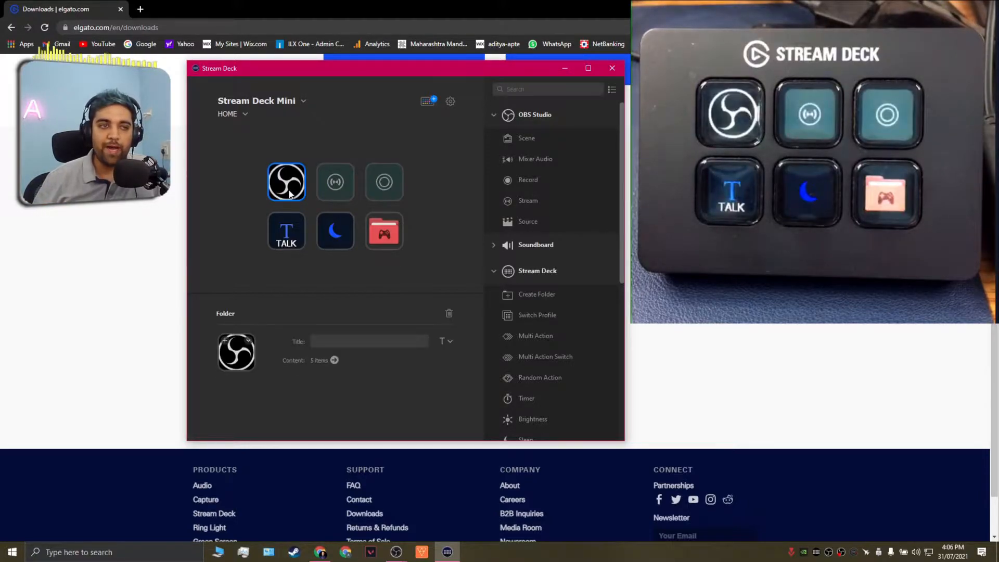
{"action": "left_click", "coordinate": [287, 181]}
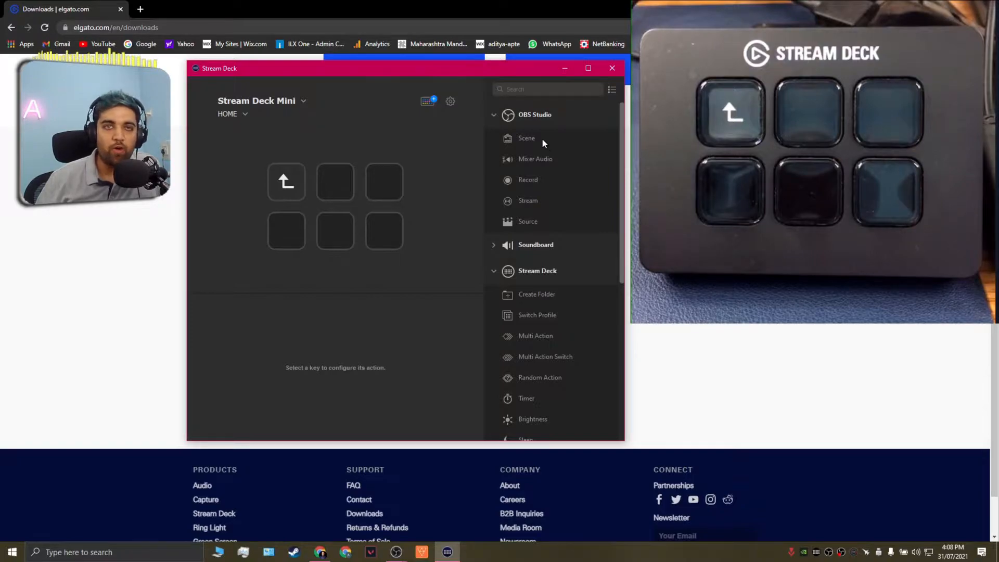
{"action": "mouse_move", "coordinate": [516, 174]}
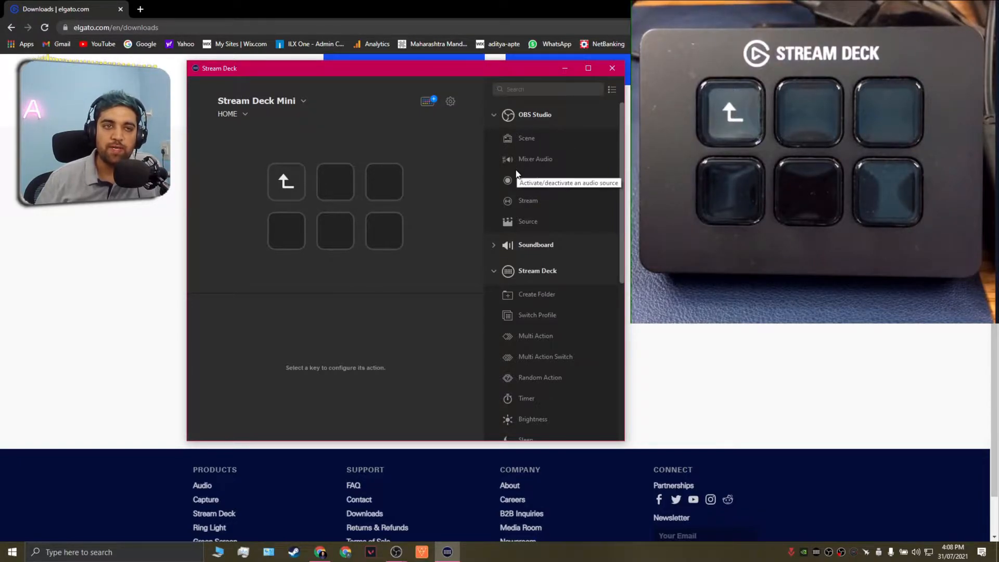
{"action": "mouse_move", "coordinate": [516, 212]}
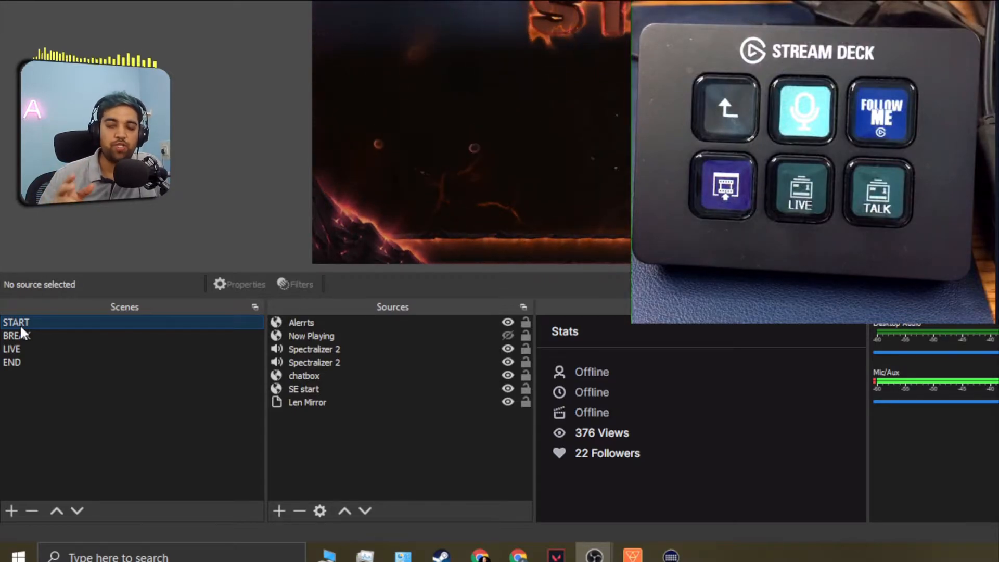
Try the Mini's mic, follow and scene keys, then make BREAK the active OBS scene.
{"action": "left_click", "coordinate": [876, 192]}
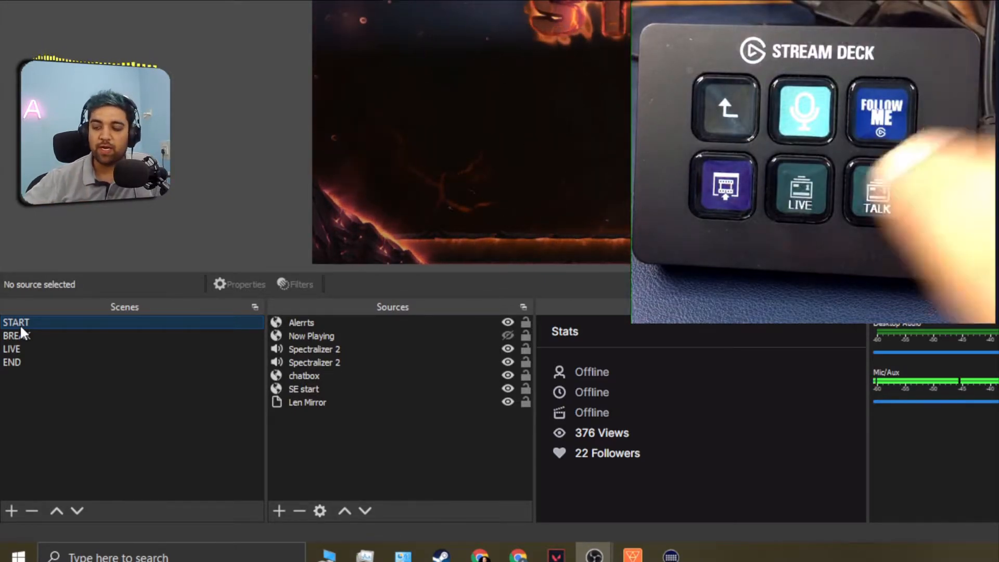
{"action": "left_click", "coordinate": [877, 191]}
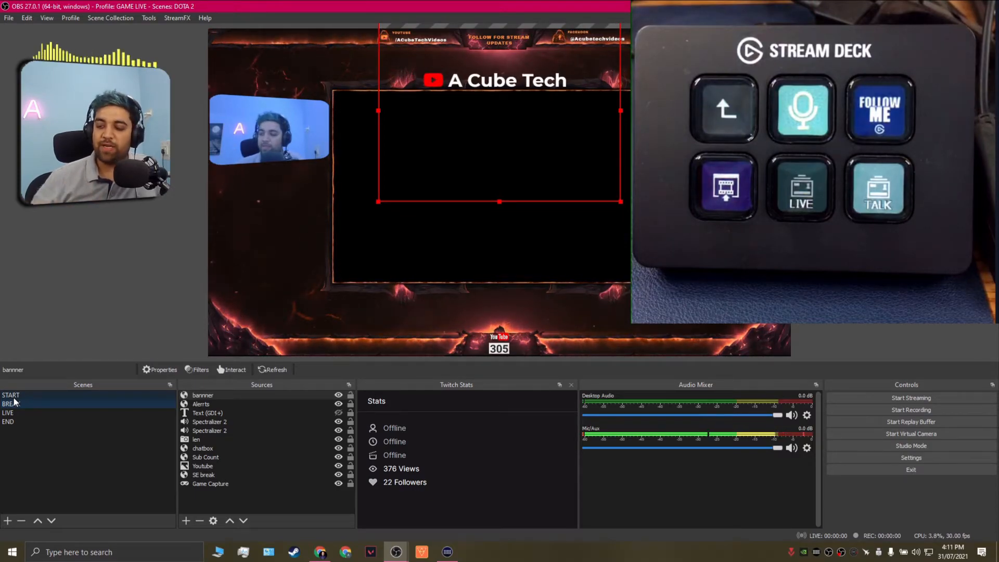
{"action": "left_click", "coordinate": [9, 412]}
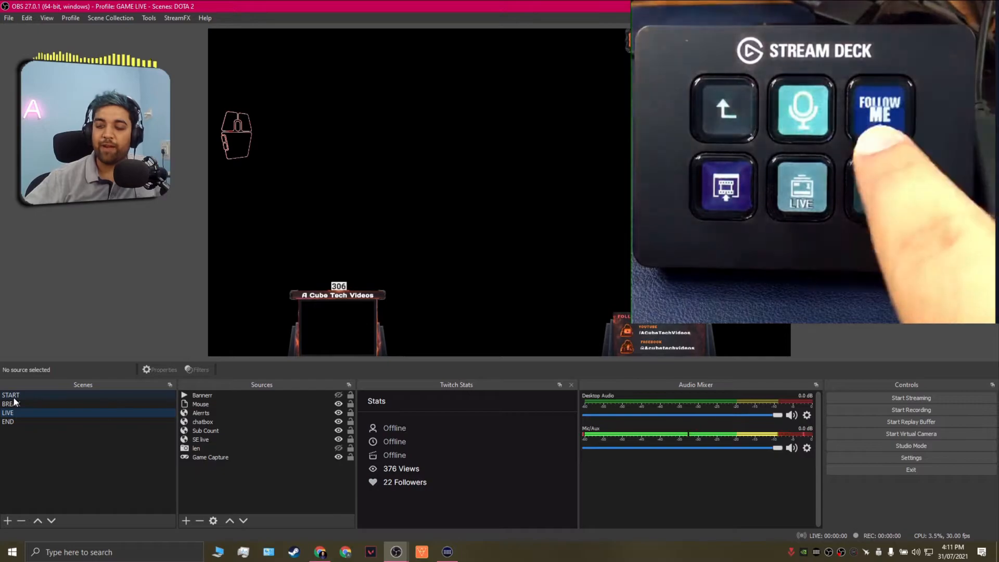
{"action": "left_click", "coordinate": [880, 110]}
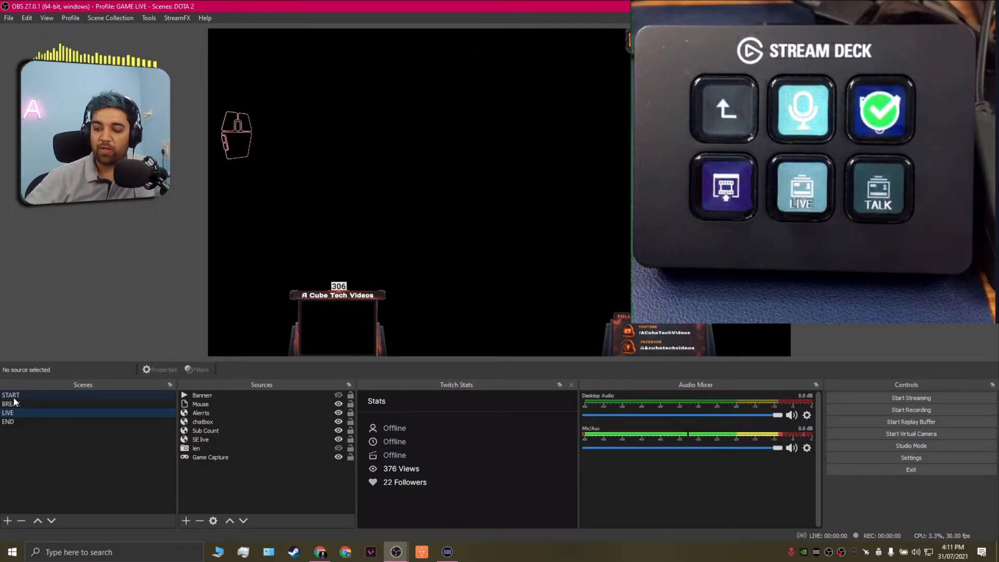
{"action": "left_click", "coordinate": [724, 185]}
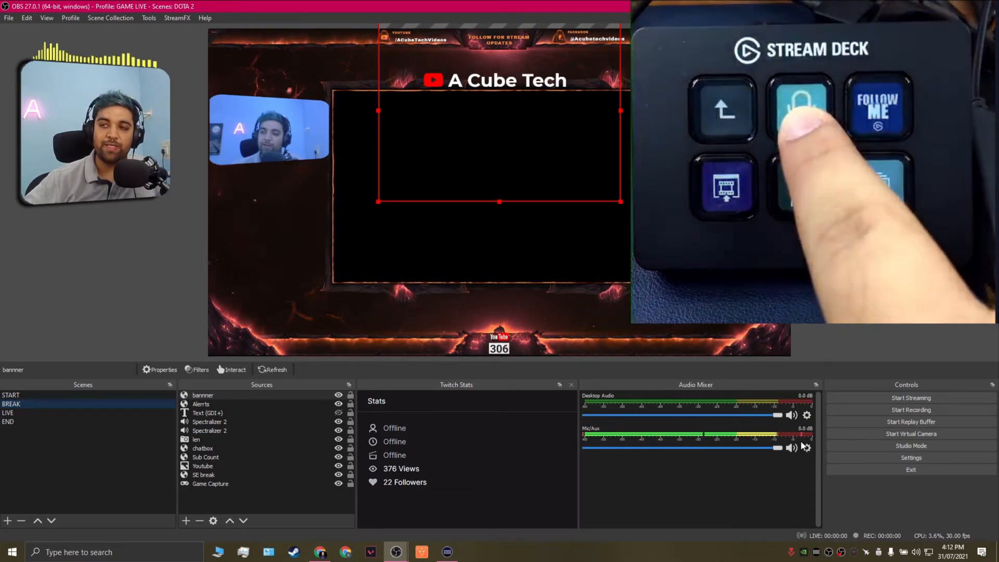
Toggle the multi-action mic key to mute Mic/Aux and reveal the Be Right Back text.
{"action": "left_click", "coordinate": [801, 108]}
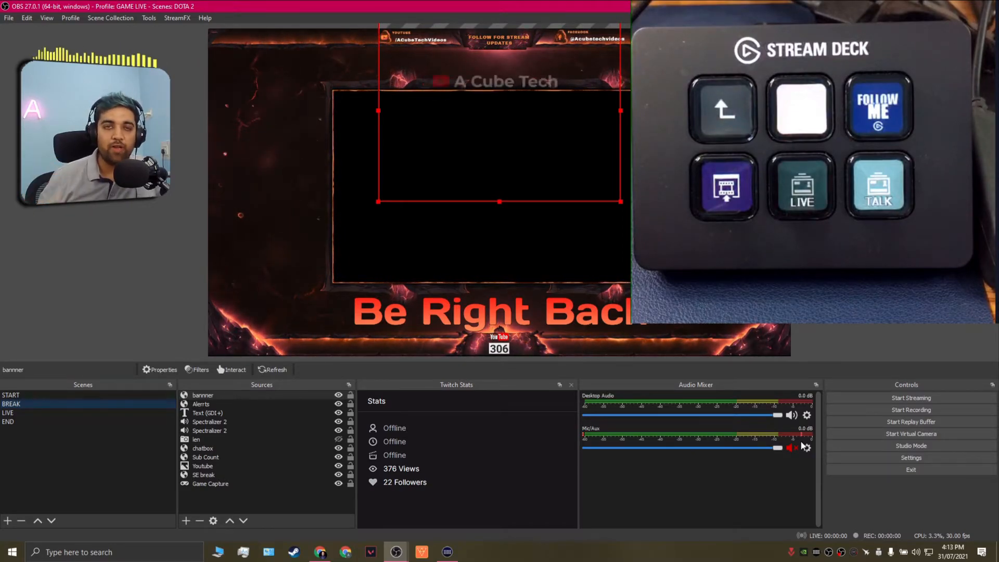
{"action": "left_click", "coordinate": [800, 107]}
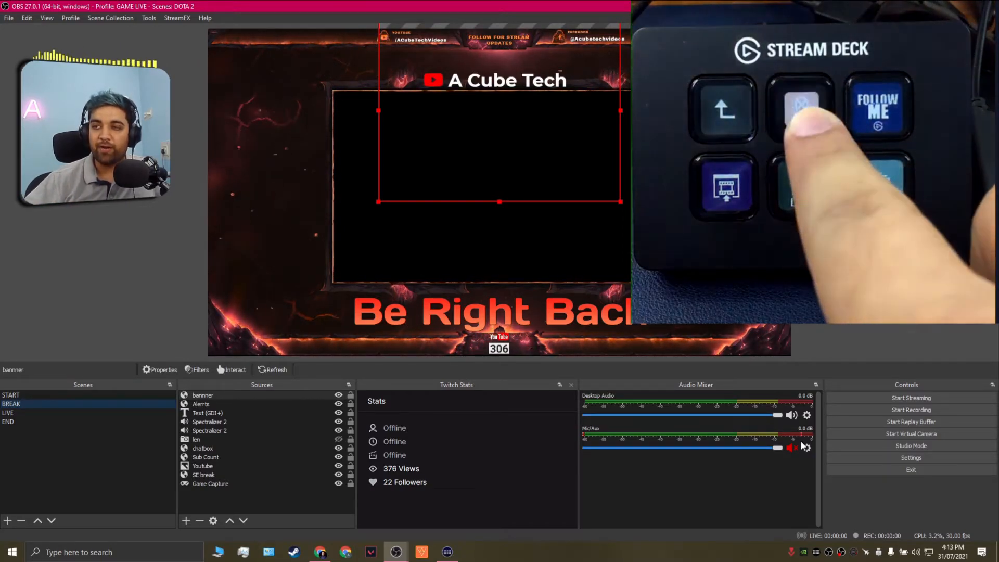
{"action": "left_click", "coordinate": [801, 108]}
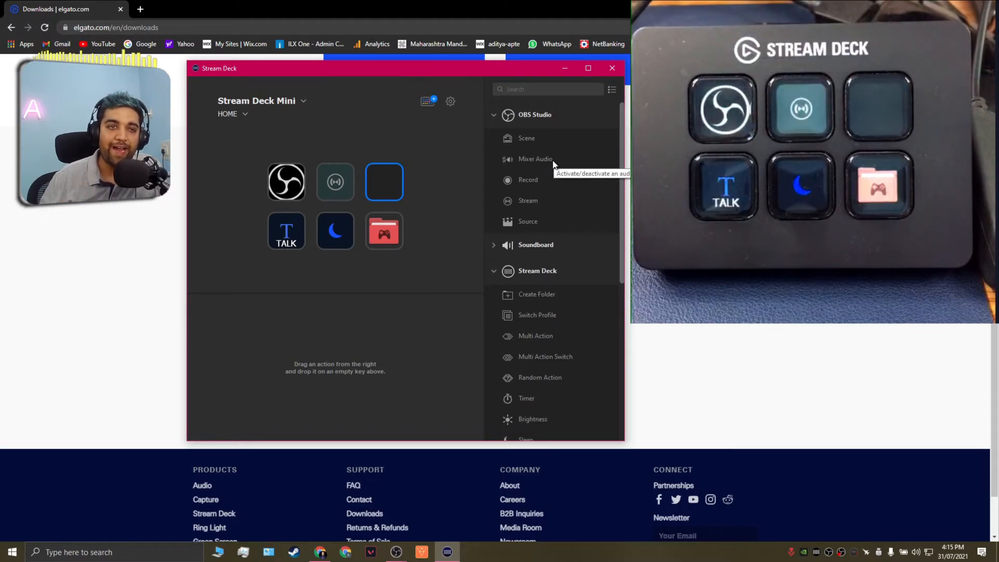
Scroll the OBS Studio action list down to the Mixer Audio action.
{"action": "scroll", "scroll_direction": "down", "scroll_amount": 3}
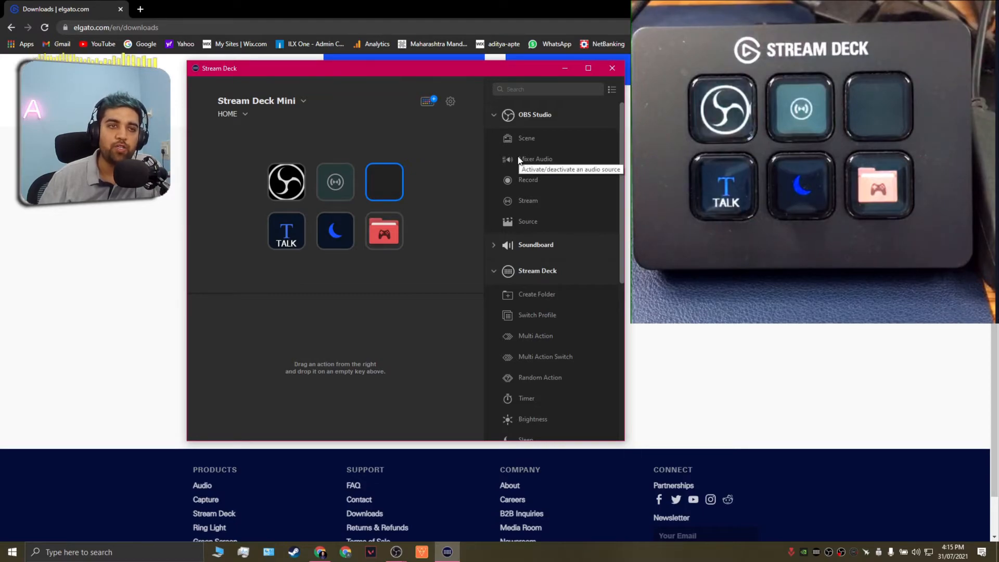
{"action": "mouse_move", "coordinate": [427, 102]}
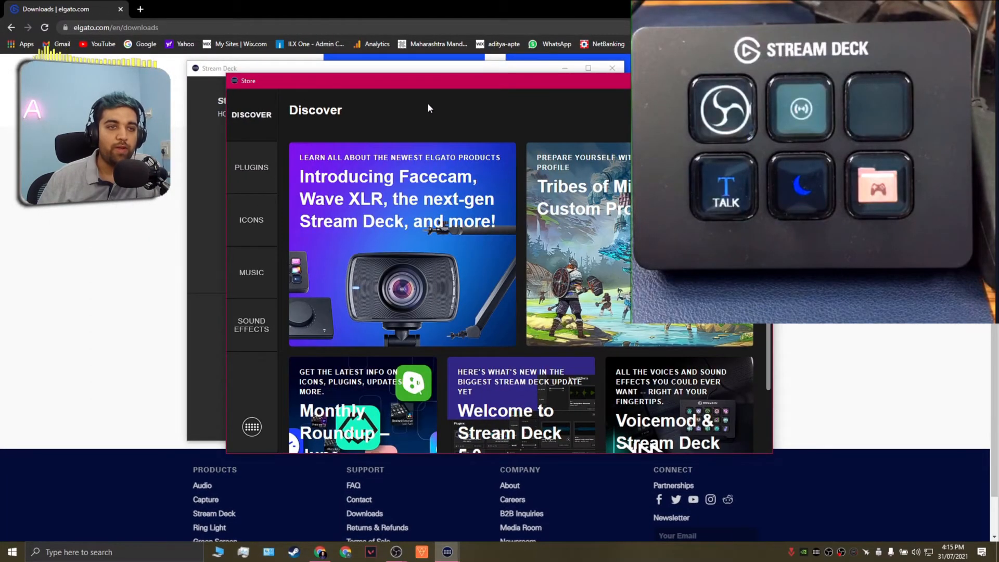
Enter the Store's Plugins catalog and scroll through the full list.
{"action": "scroll", "scroll_direction": "down", "scroll_amount": 3}
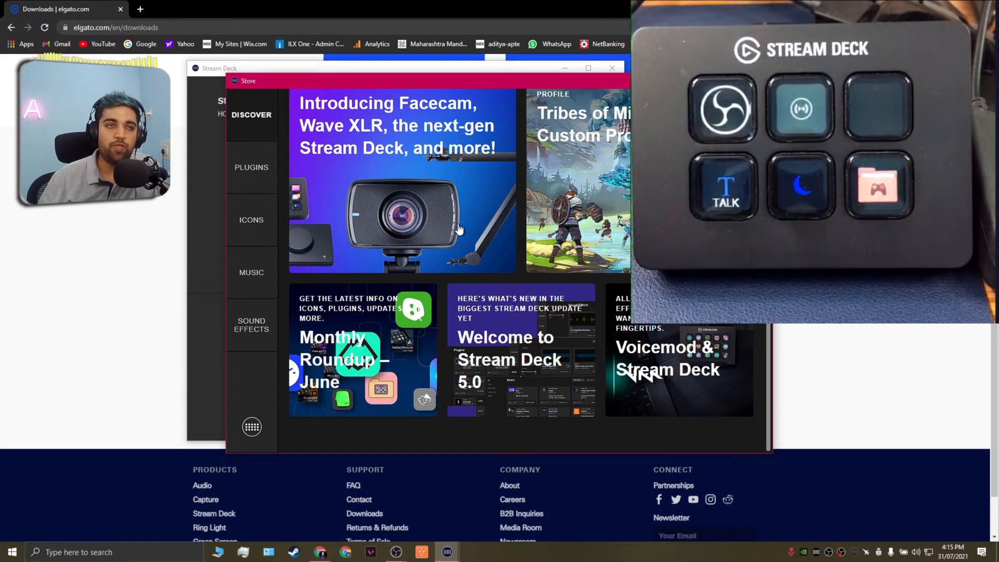
{"action": "left_click", "coordinate": [251, 166]}
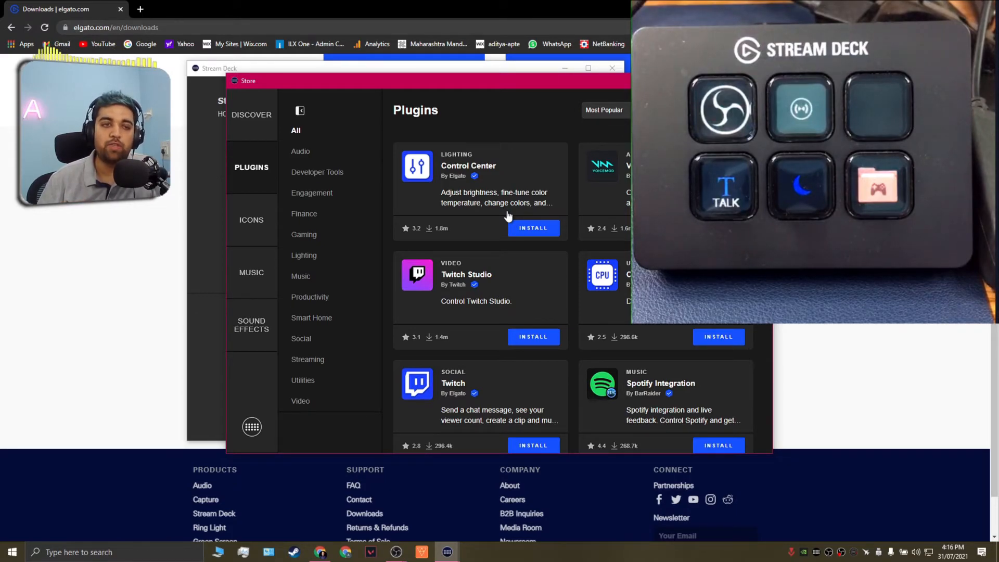
{"action": "scroll", "scroll_direction": "down", "scroll_amount": 3}
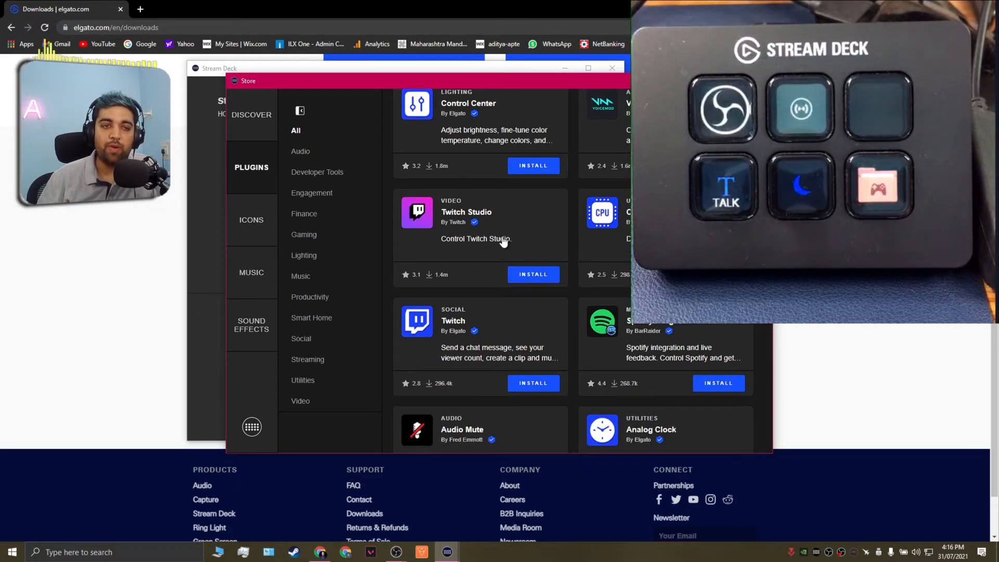
{"action": "mouse_move", "coordinate": [464, 215]}
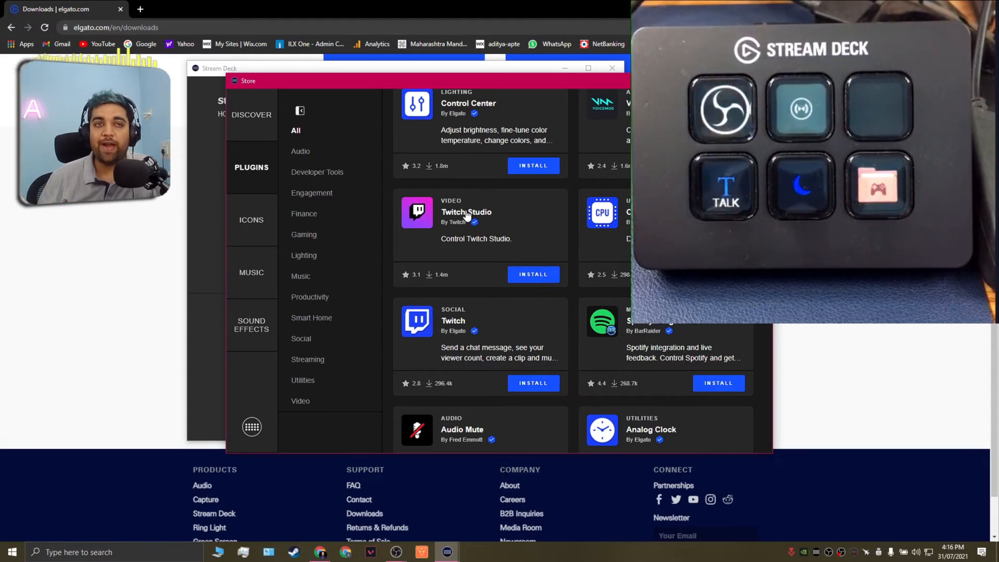
{"action": "scroll", "scroll_direction": "down", "scroll_amount": 3}
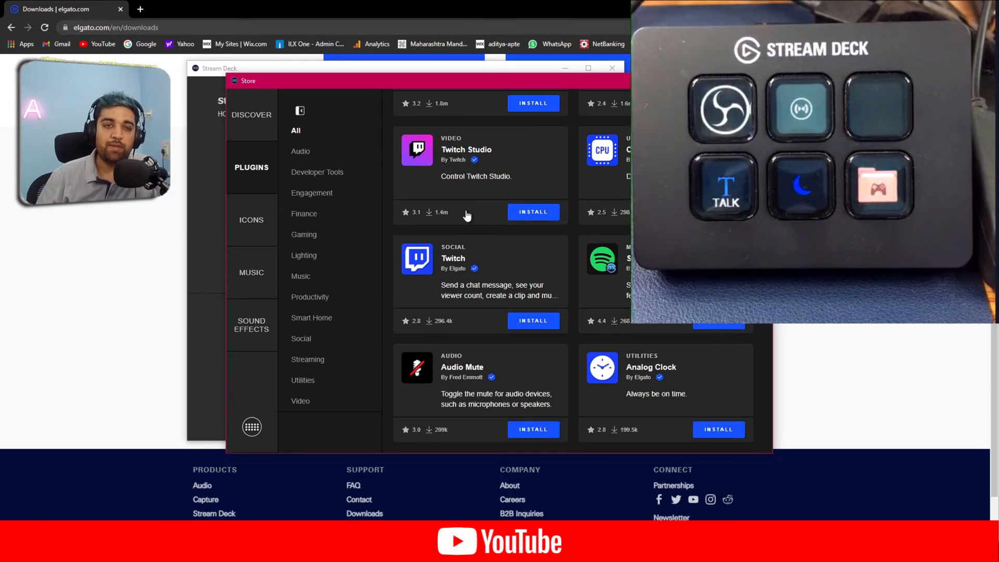
{"action": "scroll", "scroll_direction": "down", "scroll_amount": 3}
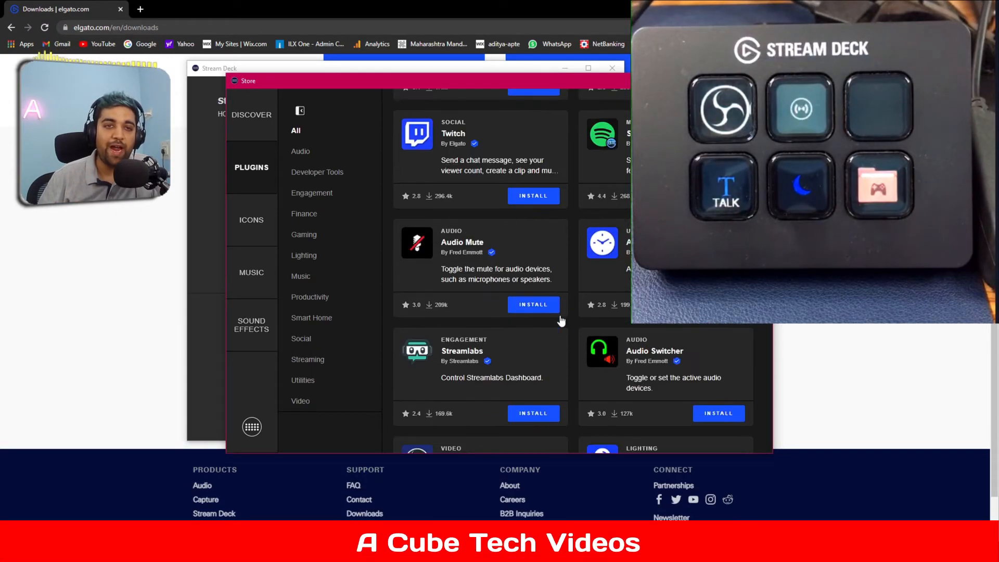
{"action": "scroll", "scroll_direction": "down", "scroll_amount": 3}
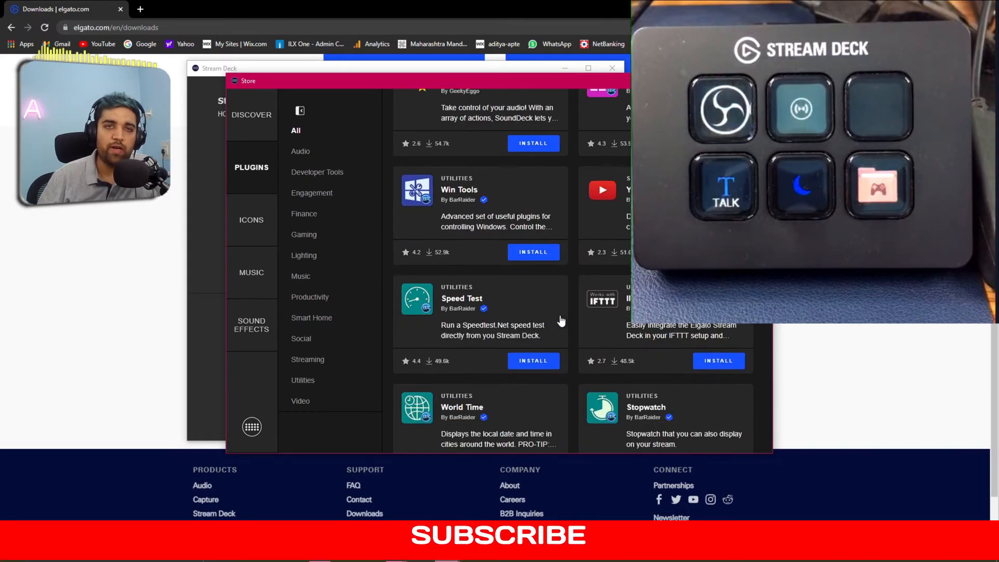
{"action": "scroll", "scroll_direction": "down", "scroll_amount": 3}
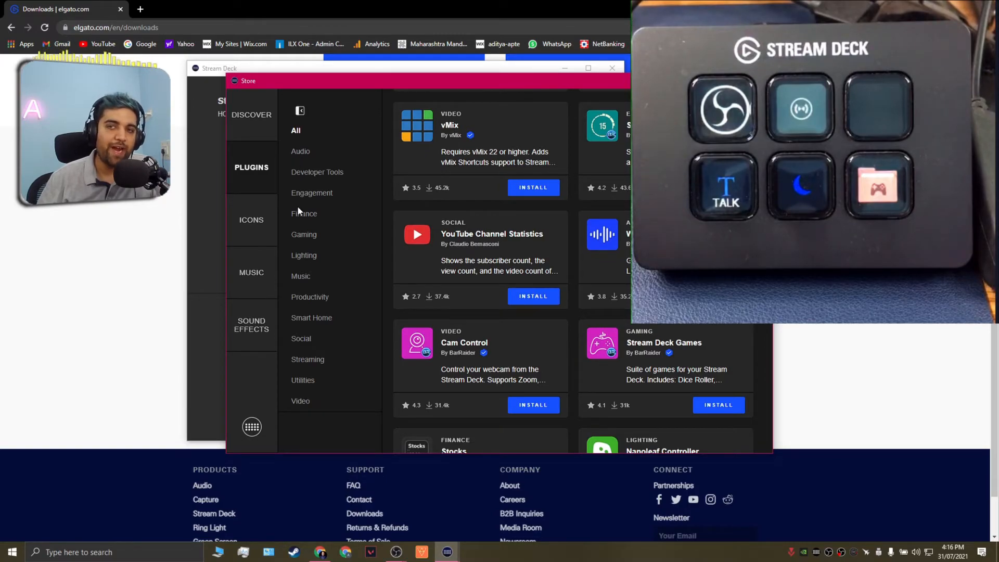
Narrow the catalog by Finance, then Lighting, then Smart Home, leaving only Tado.
{"action": "left_click", "coordinate": [305, 213]}
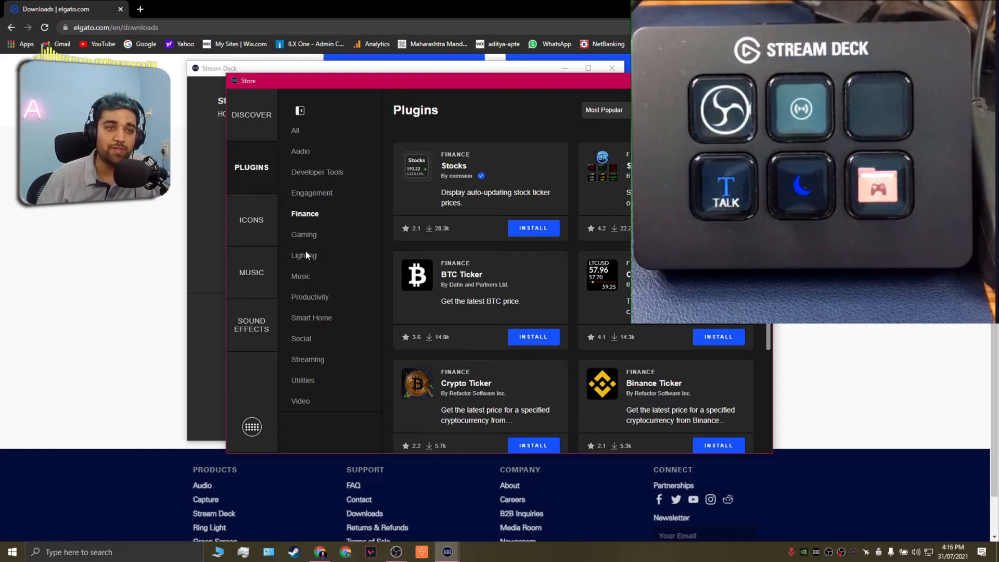
{"action": "left_click", "coordinate": [305, 255]}
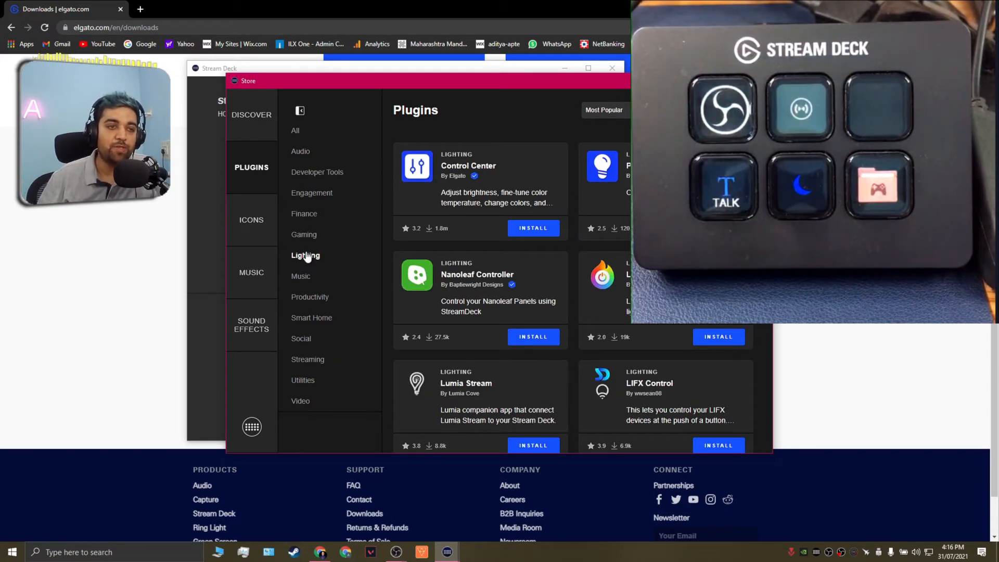
{"action": "left_click", "coordinate": [312, 317]}
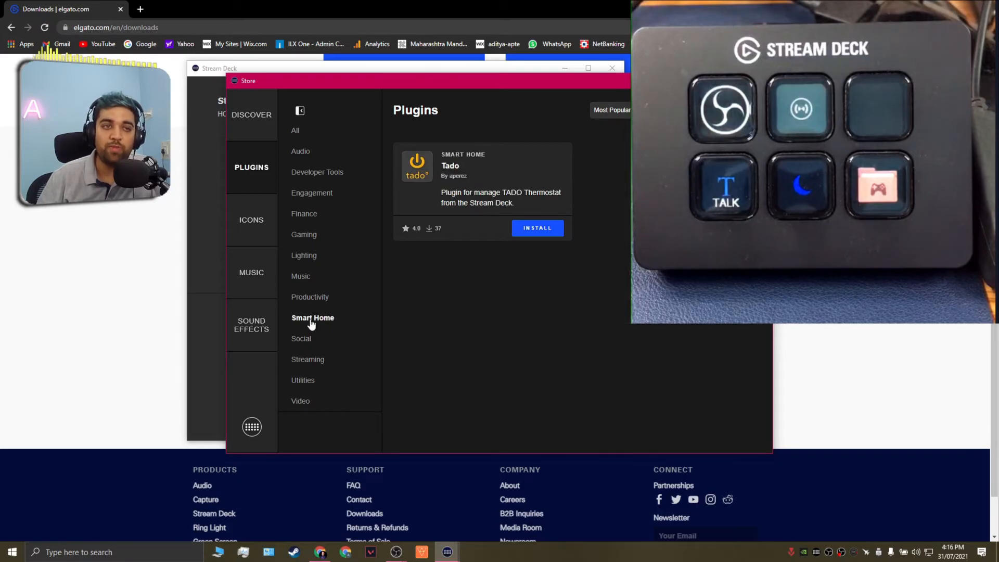